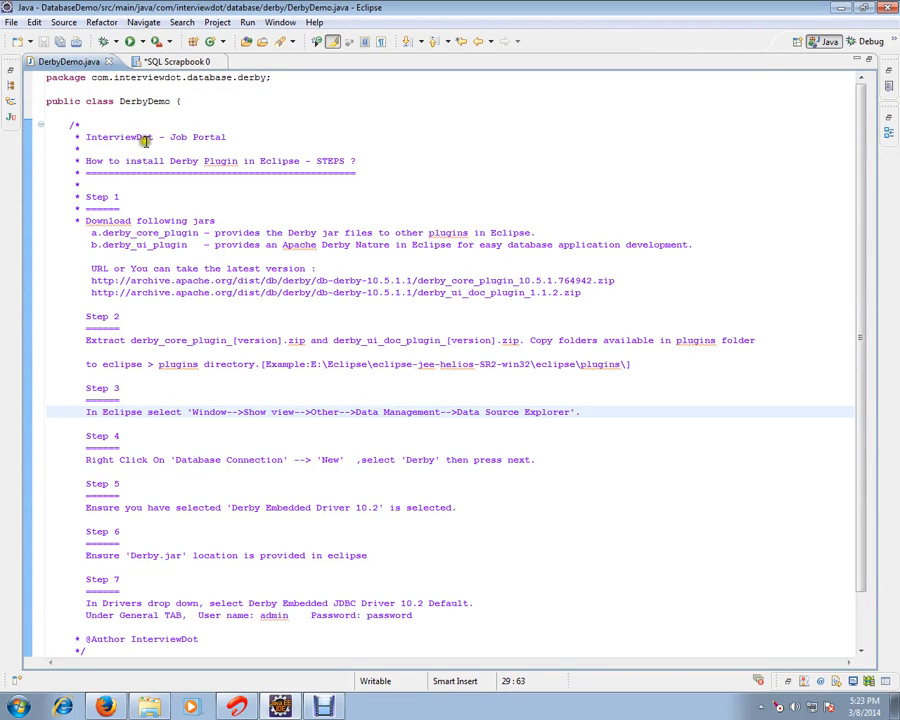
- Review the Derby installation steps in the comment: plugin download links and eclipse > plugins destination
{"action": "double_click", "coordinate": [118, 136]}
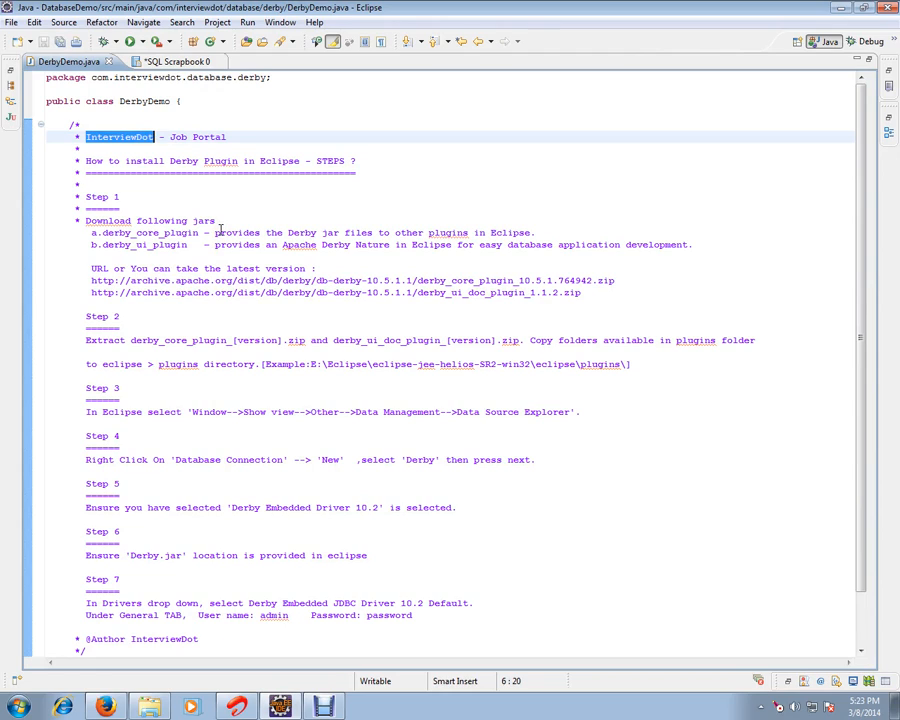
{"action": "mouse_move", "coordinate": [224, 230]}
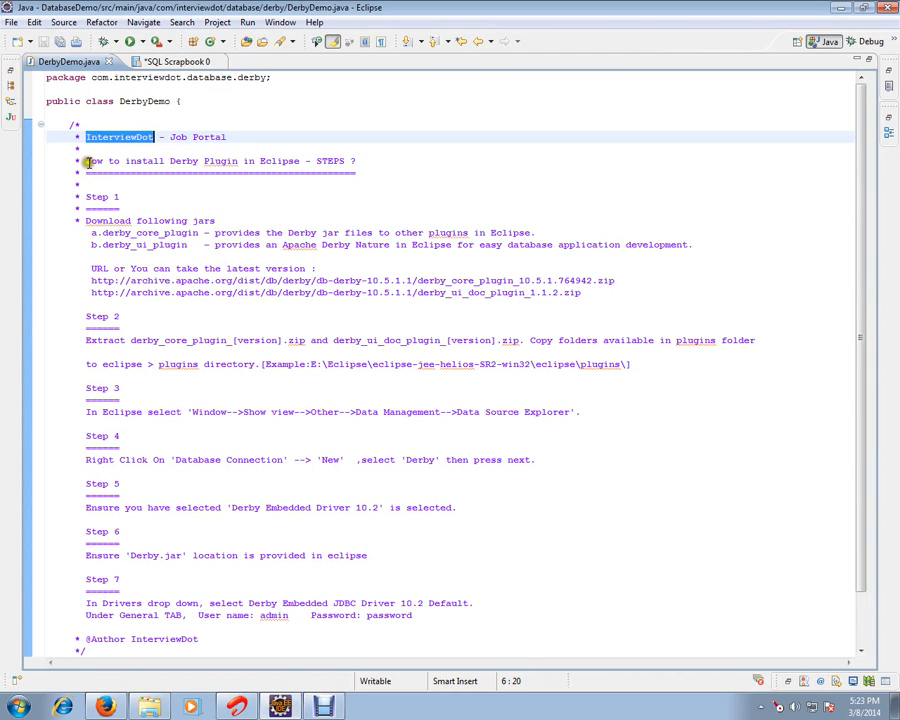
{"action": "left_click", "coordinate": [296, 160]}
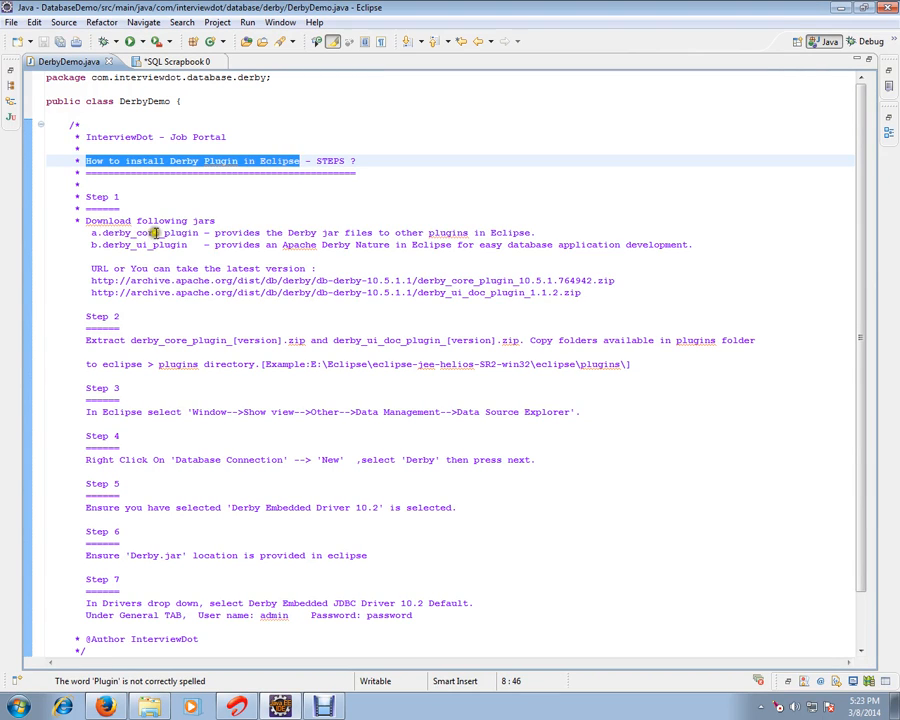
{"action": "mouse_move", "coordinate": [148, 244]}
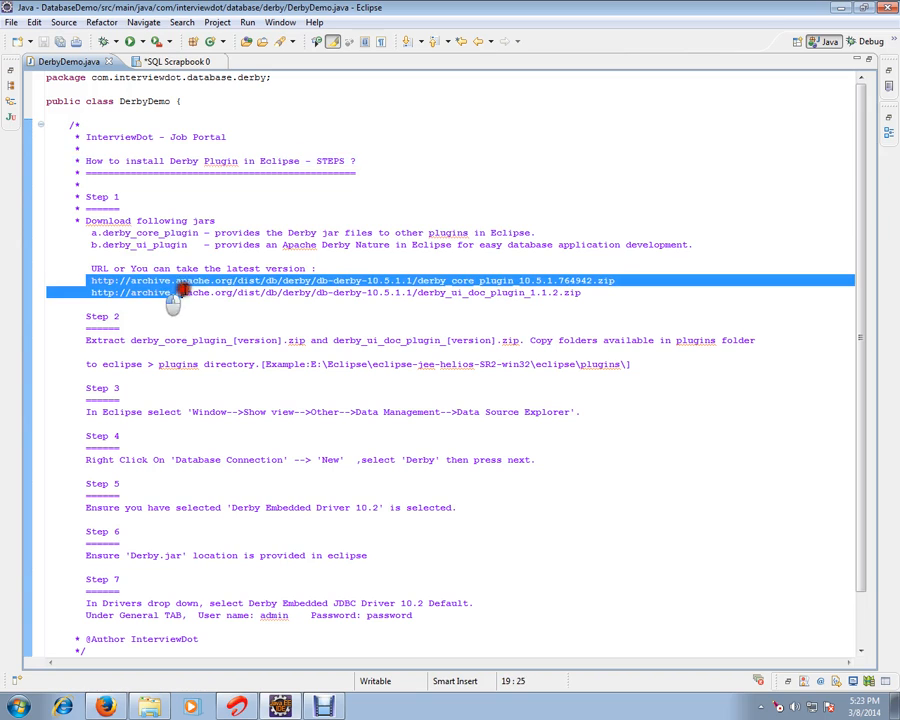
{"action": "left_click_drag", "start_coordinate": [176, 292], "coordinate": [584, 292]}
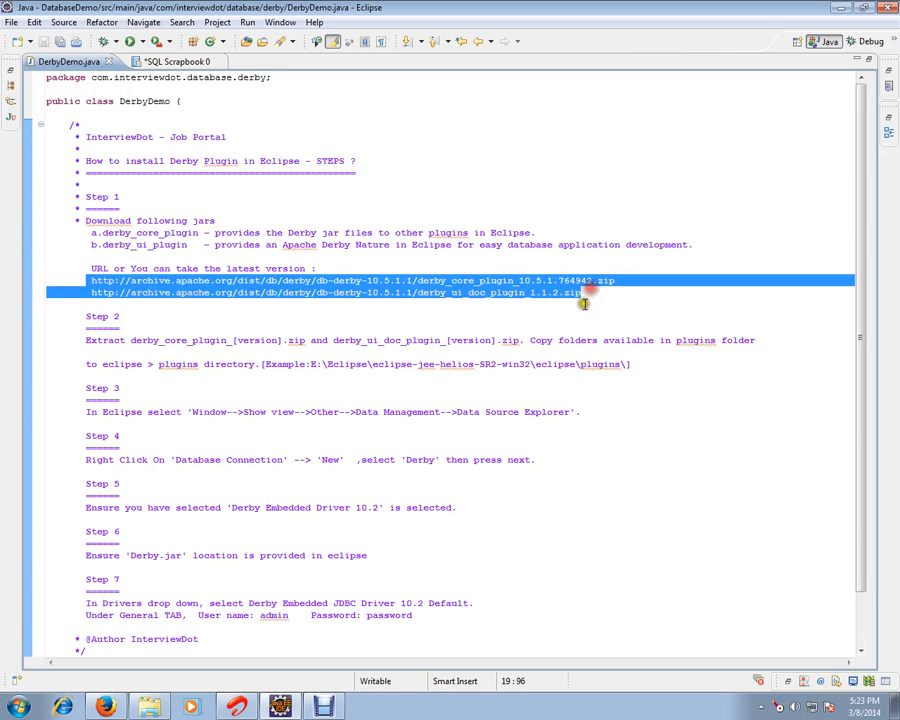
{"action": "mouse_move", "coordinate": [168, 256]}
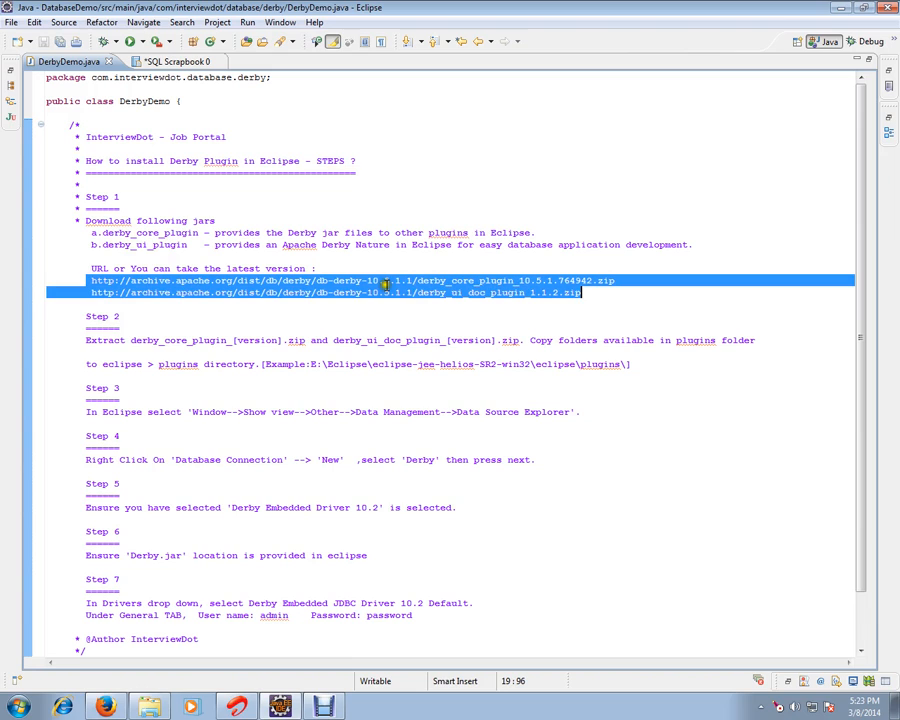
{"action": "mouse_move", "coordinate": [570, 316]}
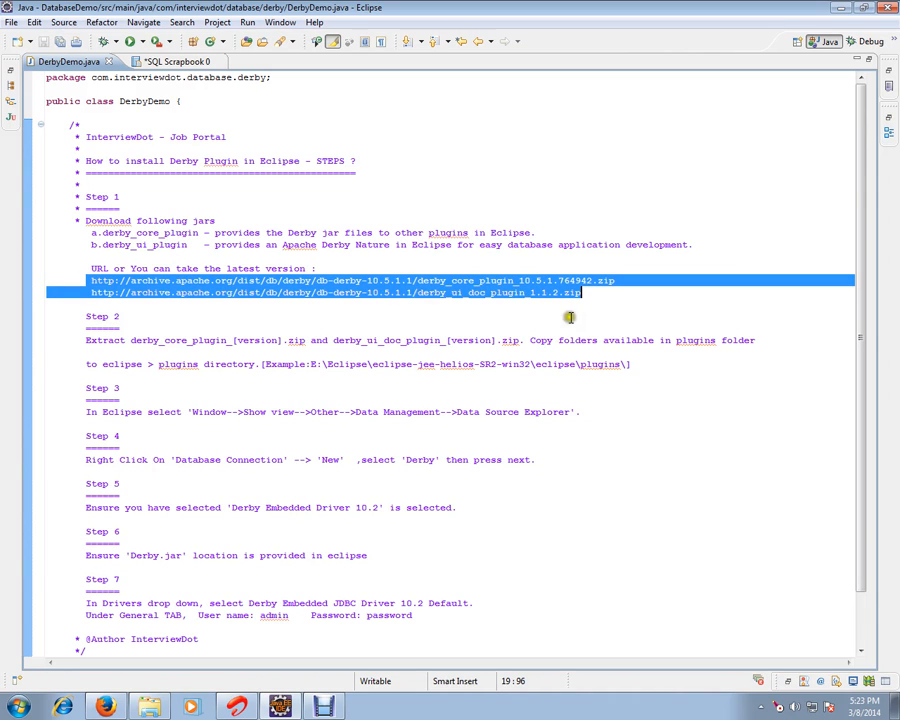
{"action": "mouse_move", "coordinate": [158, 356]}
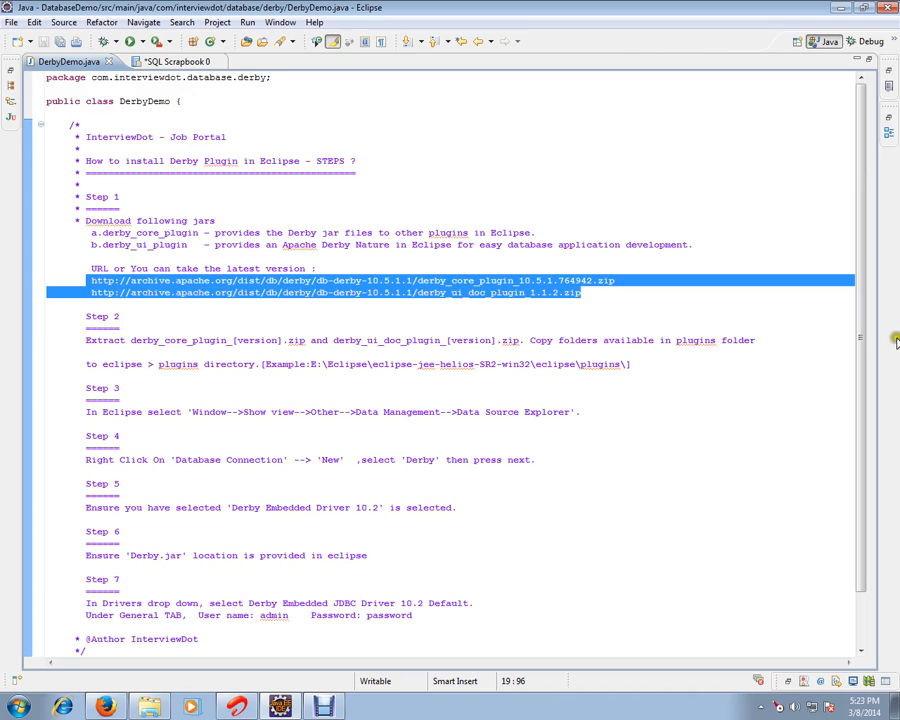
{"action": "scroll", "scroll_direction": "down", "scroll_amount": 3}
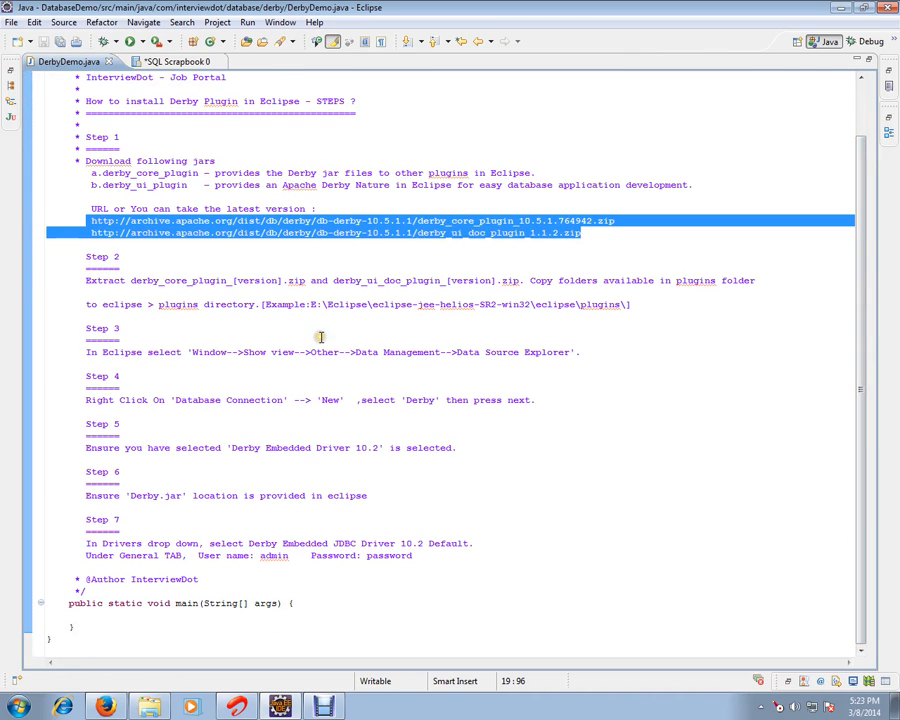
{"action": "mouse_move", "coordinate": [164, 304]}
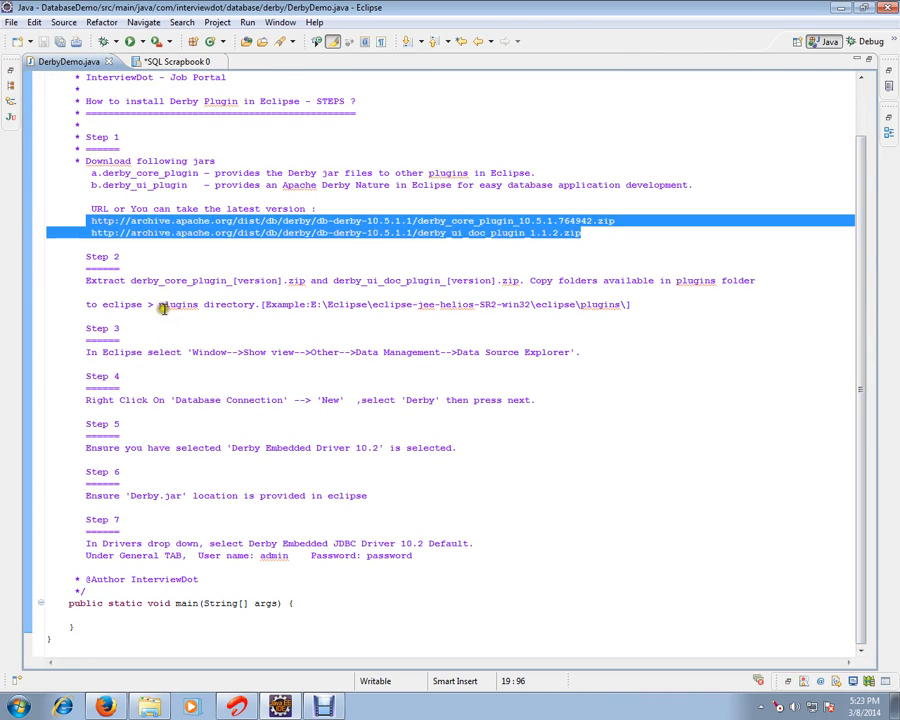
{"action": "left_click", "coordinate": [100, 304]}
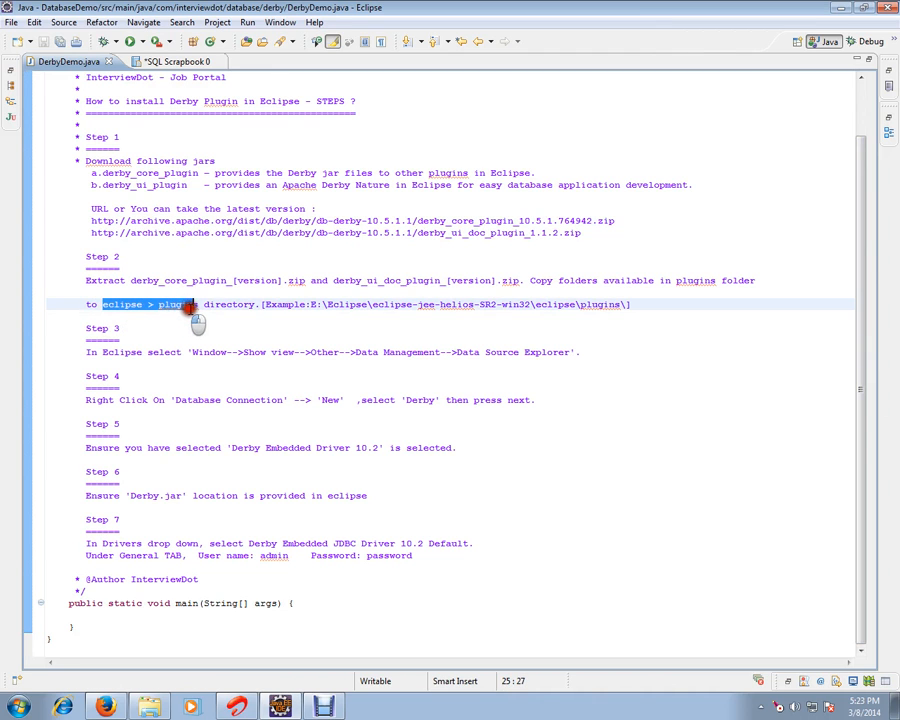
- Show the org.apache.derby.ui_1.1.2 and plugin.doc_1.1.2 folders in Eclipse's plugins folder
{"action": "left_click", "coordinate": [148, 708]}
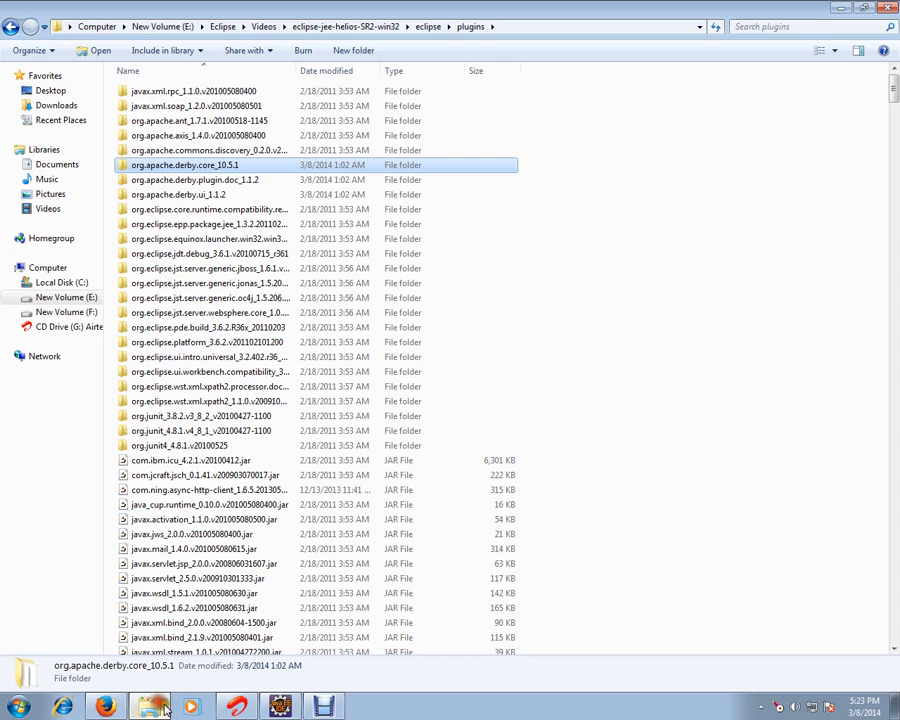
{"action": "left_click", "coordinate": [200, 194]}
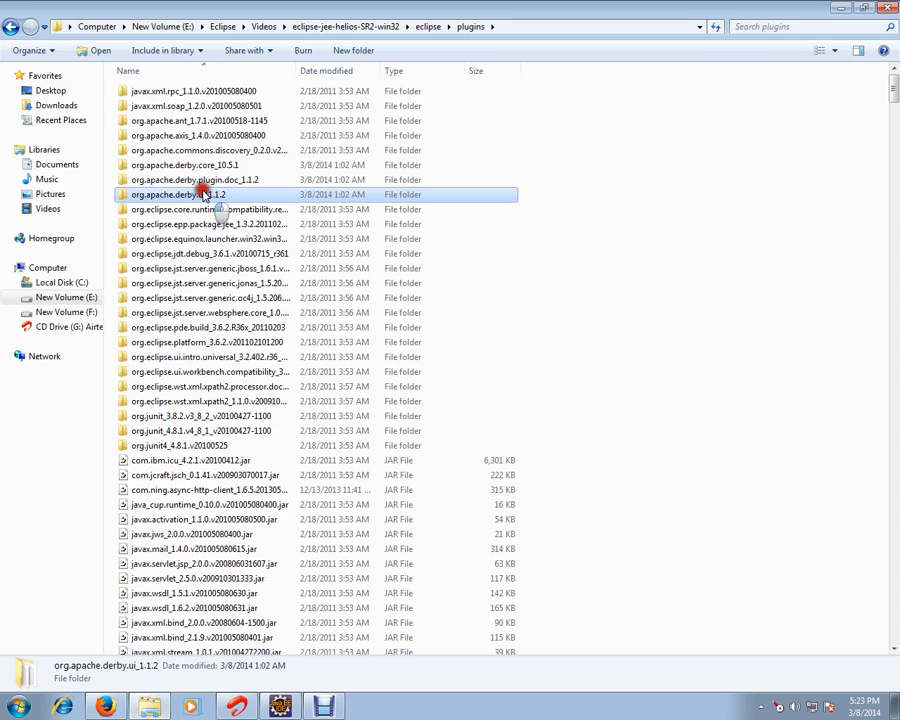
{"action": "left_click", "coordinate": [196, 180]}
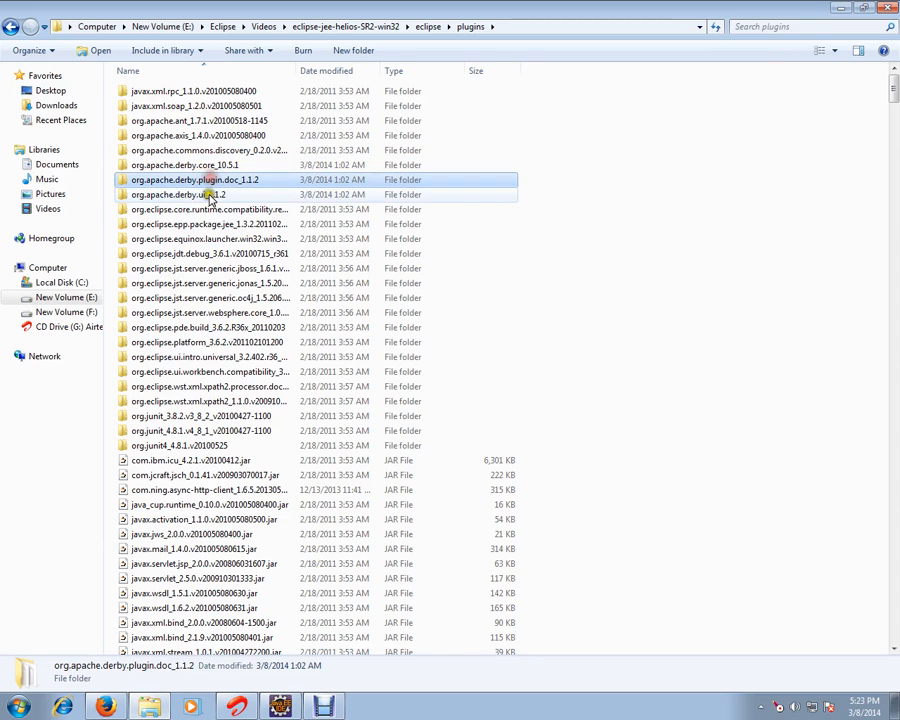
{"action": "left_click", "coordinate": [180, 194]}
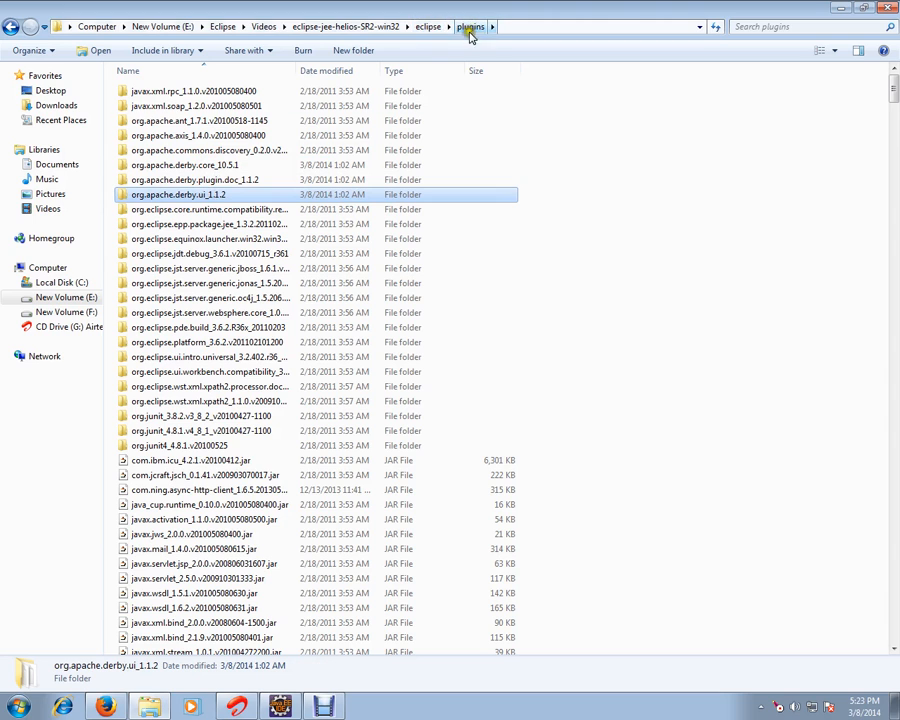
{"action": "left_click", "coordinate": [196, 180]}
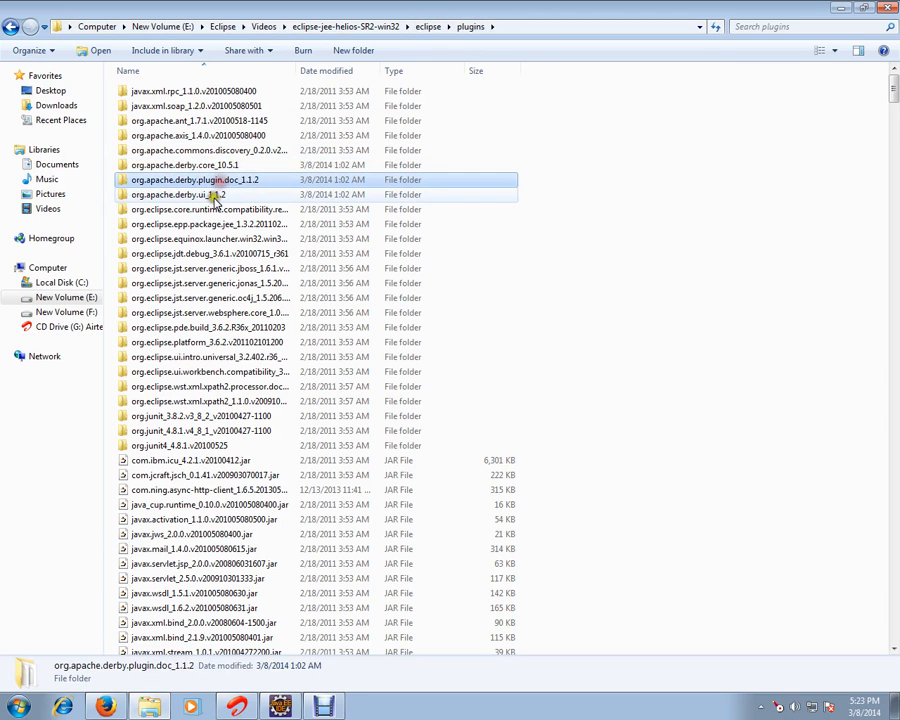
{"action": "left_click", "coordinate": [180, 194]}
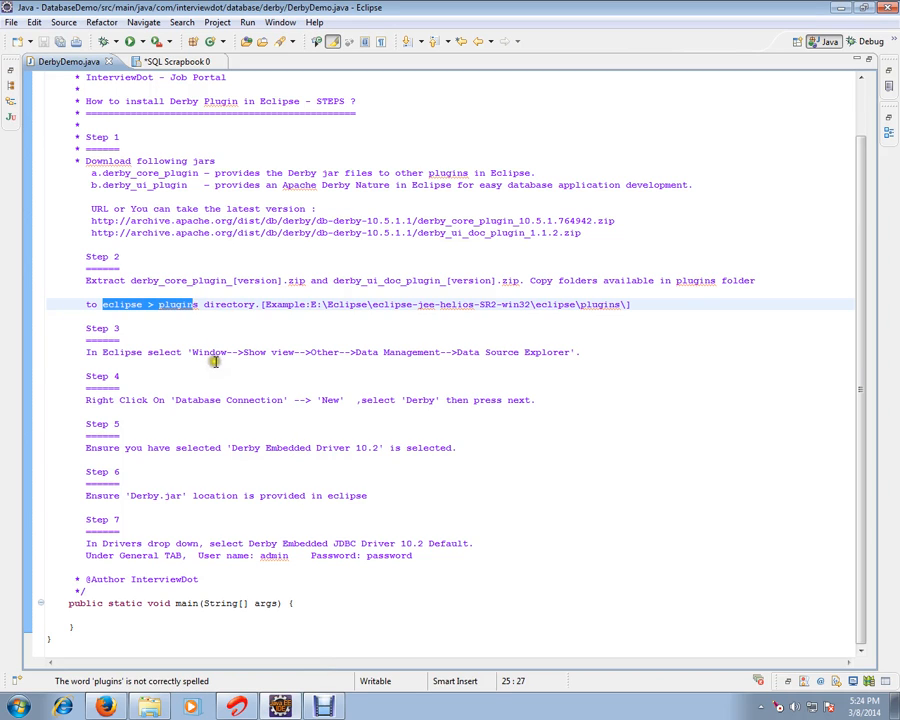
- Show the Data Source Explorer view via Window > Show View > Other under Data Management
{"action": "left_click", "coordinate": [280, 22]}
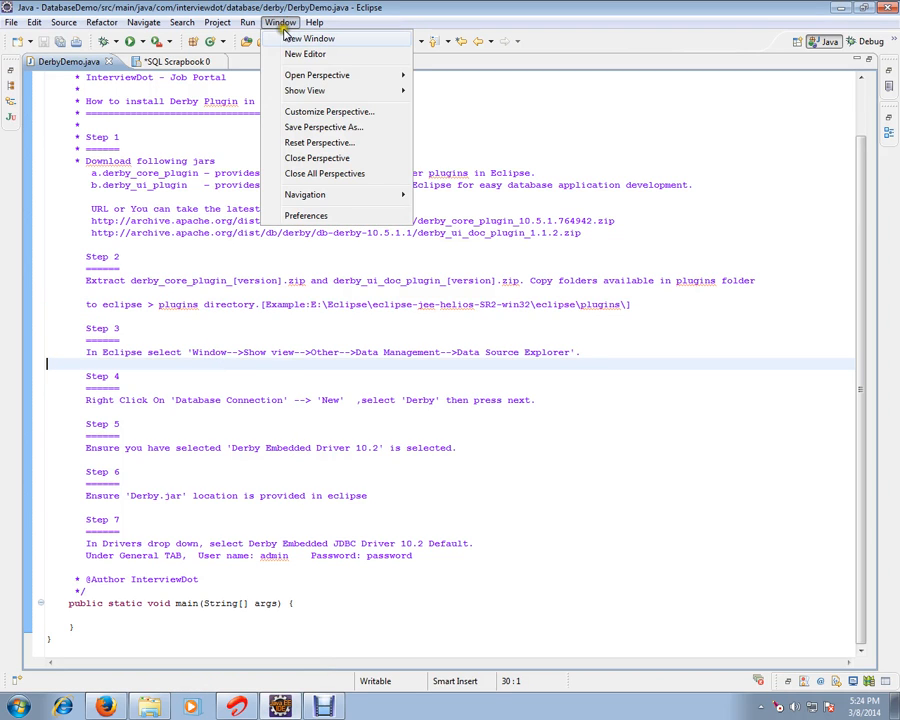
{"action": "left_click", "coordinate": [304, 90]}
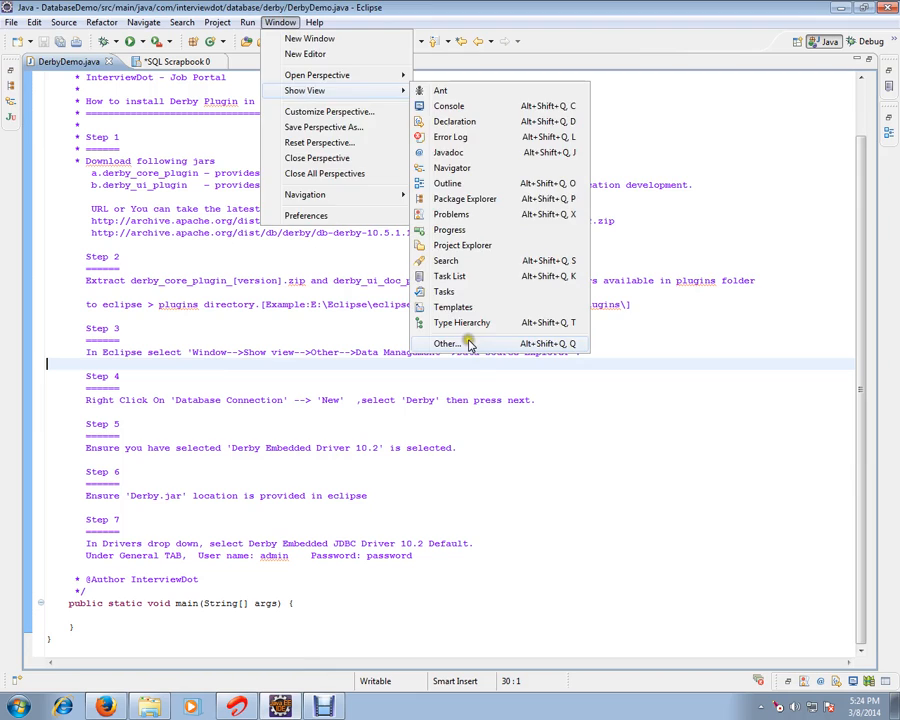
{"action": "left_click", "coordinate": [446, 344]}
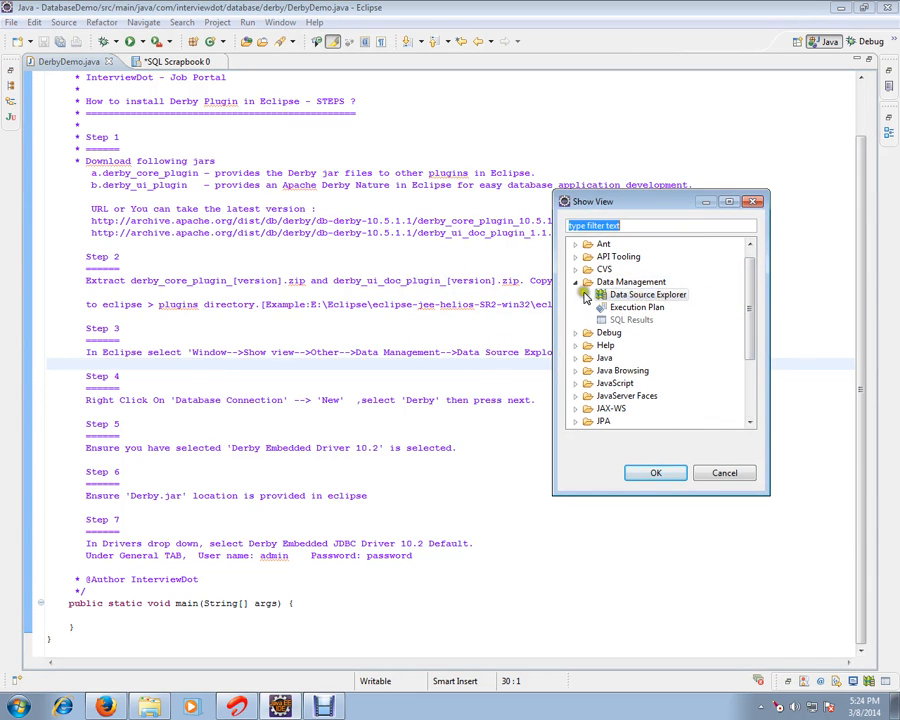
{"action": "left_click", "coordinate": [648, 294]}
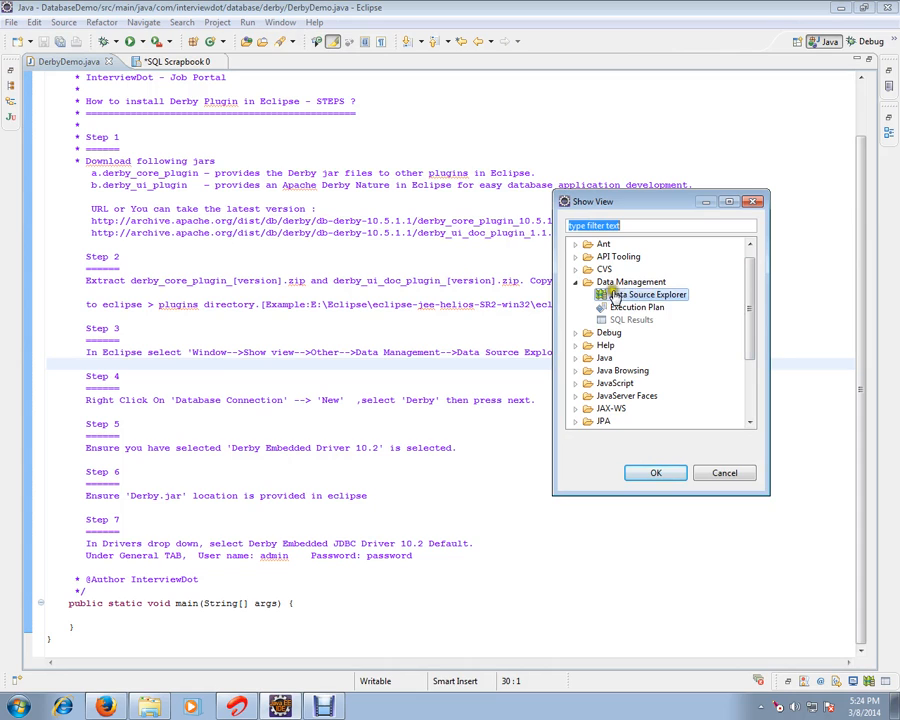
{"action": "left_click", "coordinate": [656, 472]}
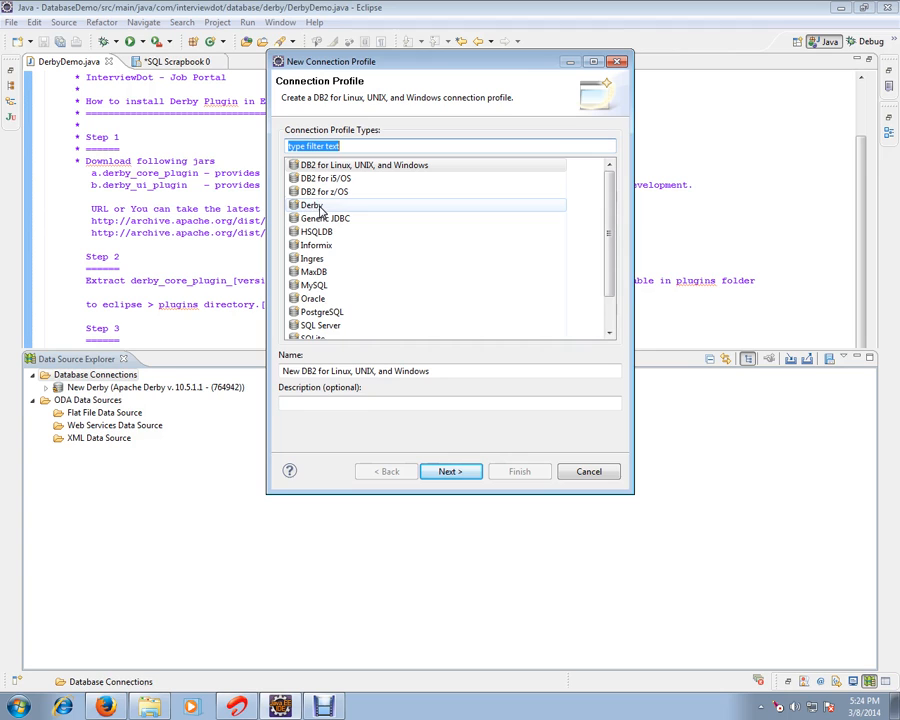
- Choose Derby as the connection profile type and continue to driver details
{"action": "left_click", "coordinate": [312, 204]}
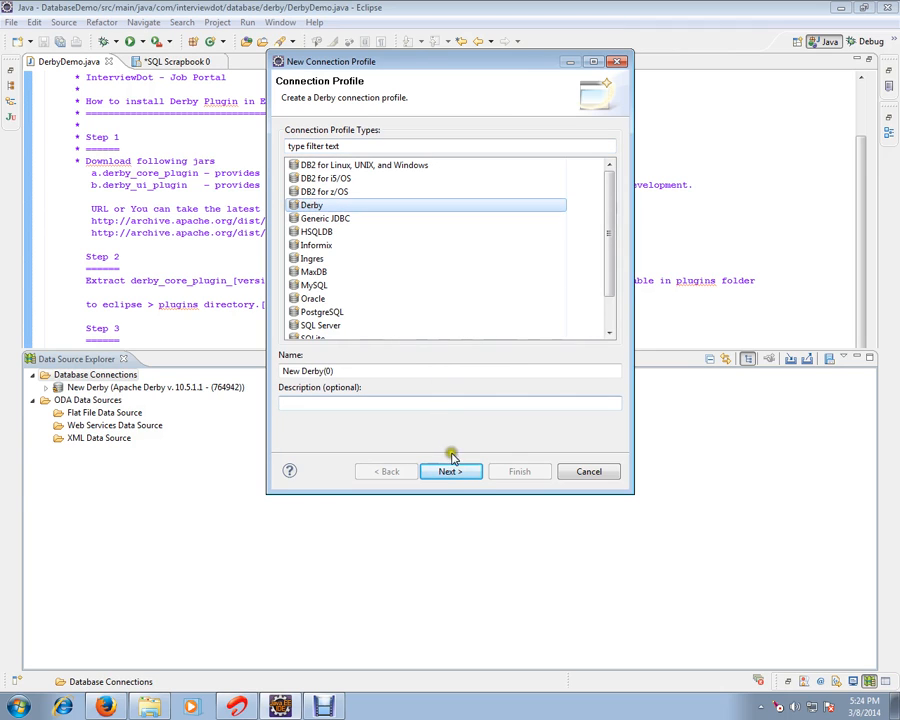
{"action": "left_click", "coordinate": [448, 472]}
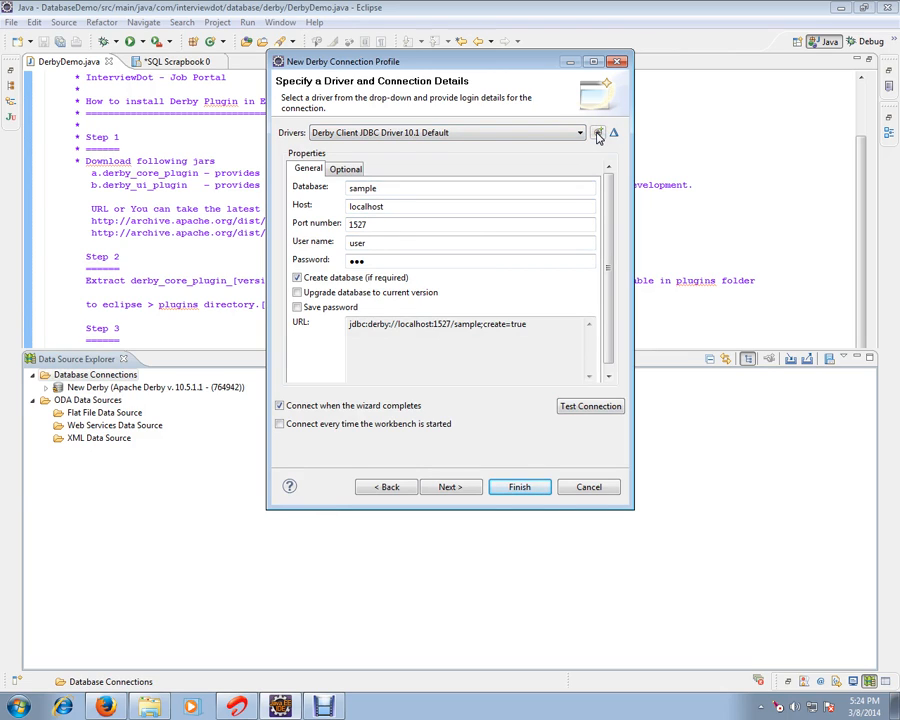
{"action": "mouse_move", "coordinate": [504, 200]}
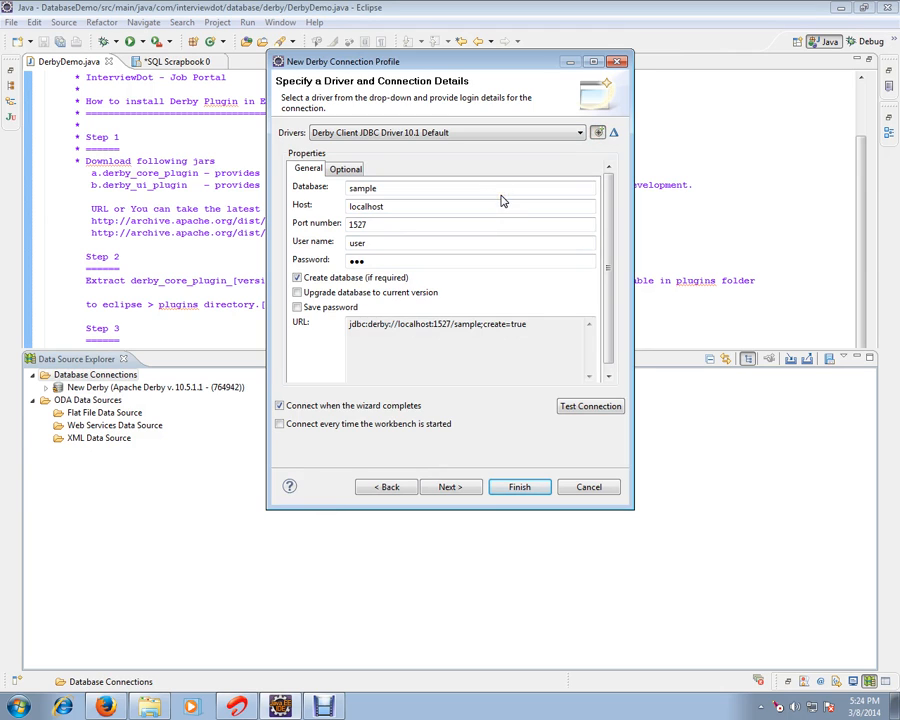
- Define a new Derby Embedded JDBC Driver 10.2 and review its JAR list
{"action": "left_click", "coordinate": [598, 132]}
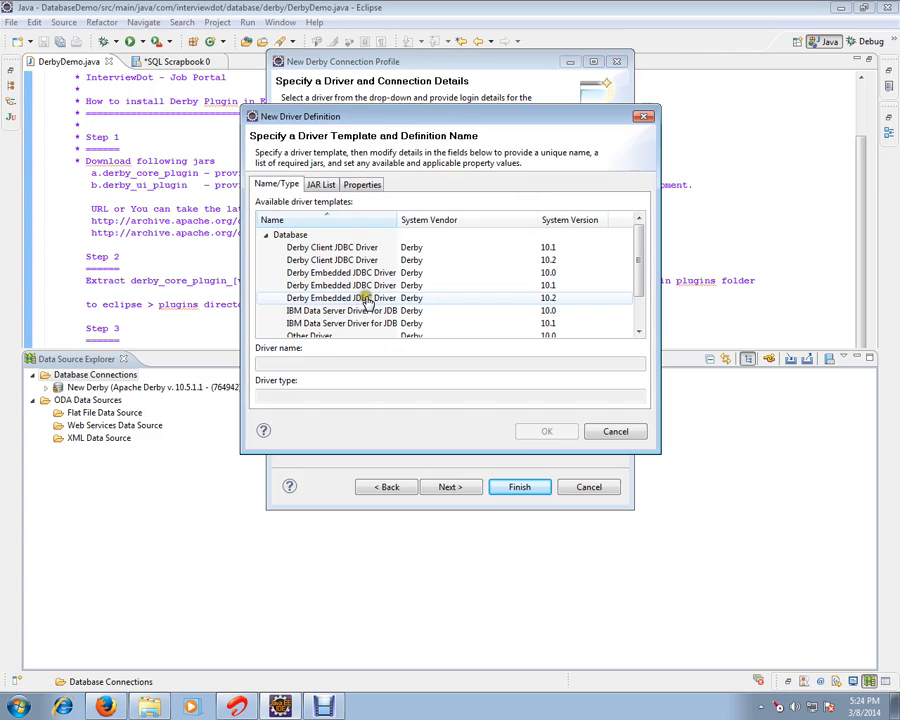
{"action": "left_click", "coordinate": [342, 298]}
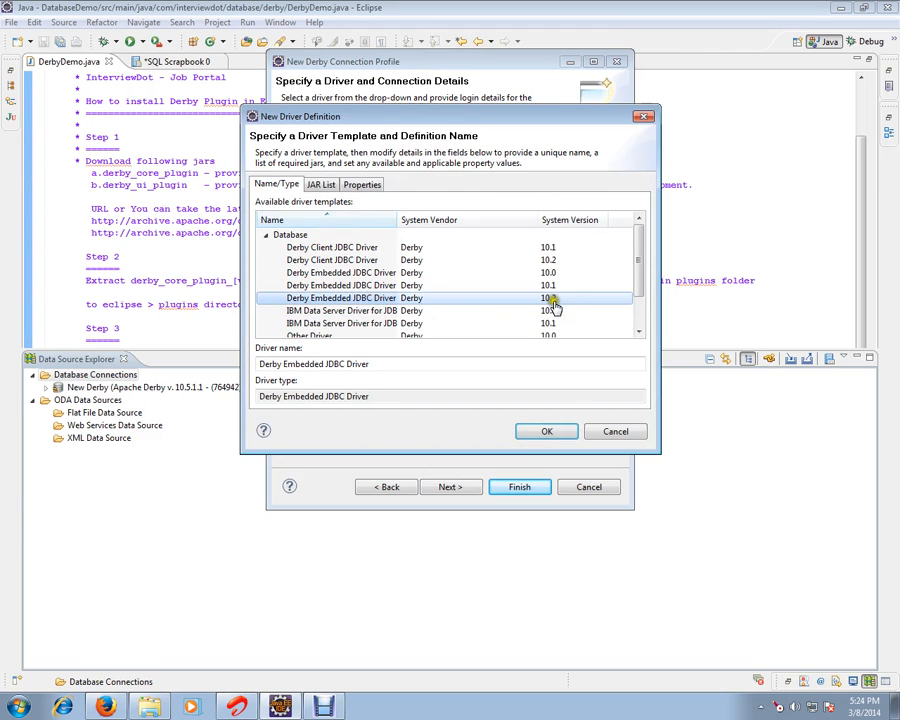
{"action": "left_click", "coordinate": [320, 184]}
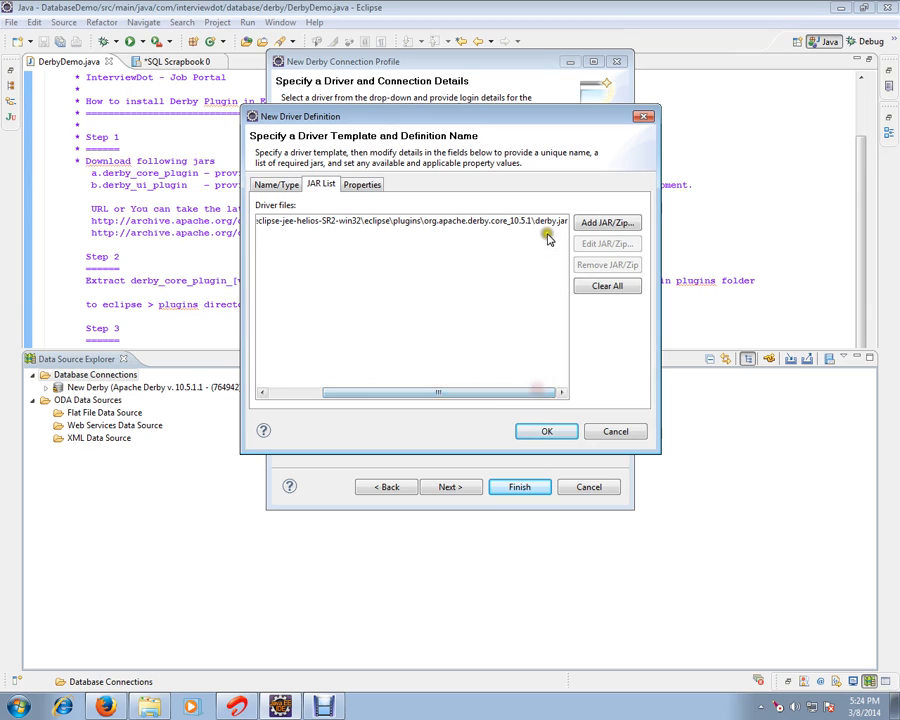
{"action": "mouse_move", "coordinate": [428, 236]}
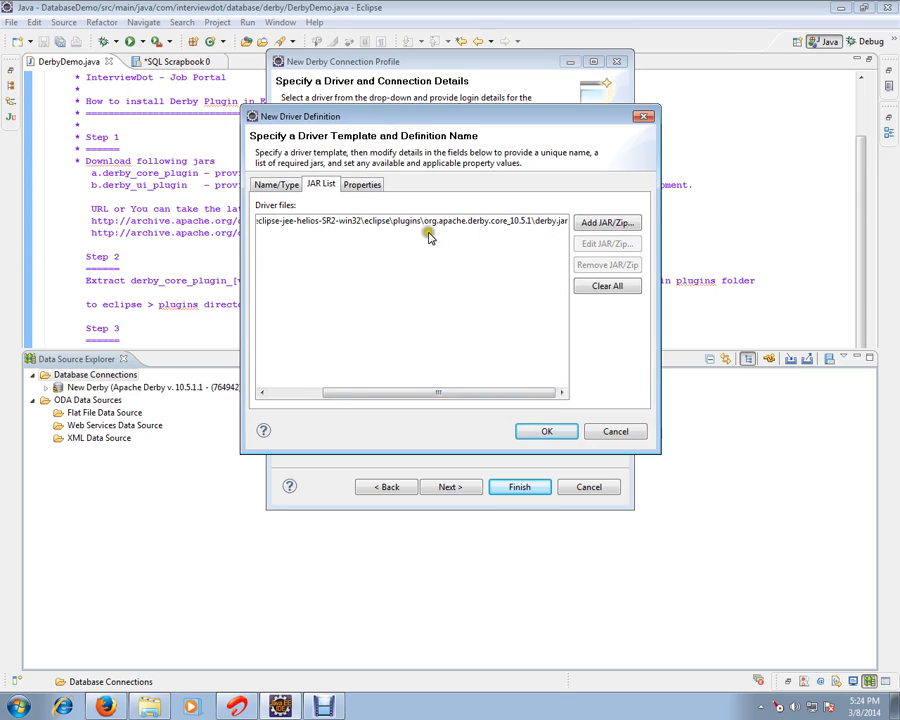
{"action": "mouse_move", "coordinate": [466, 240]}
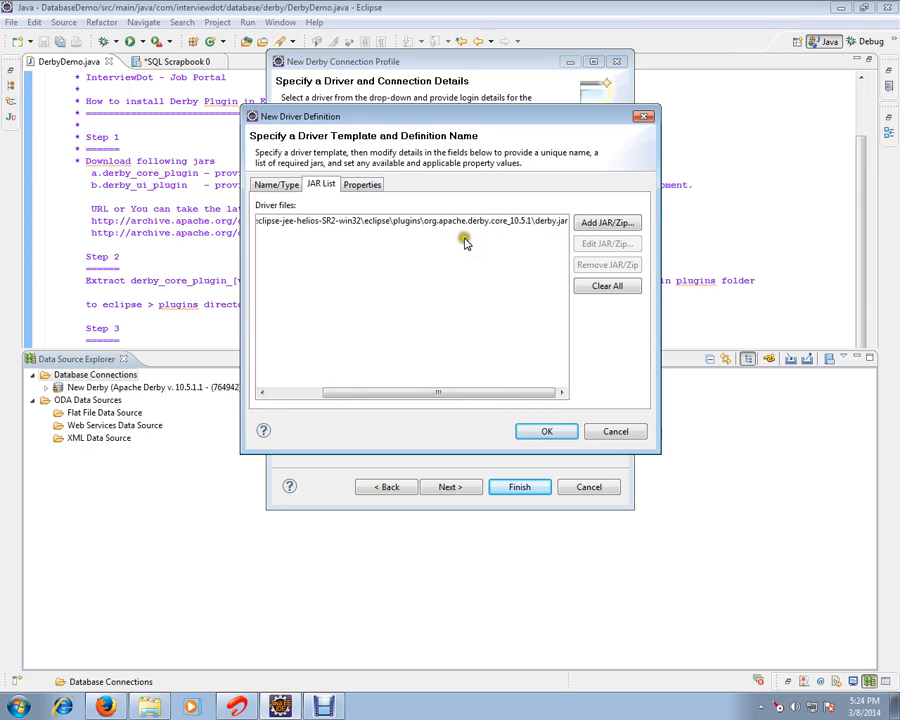
{"action": "mouse_move", "coordinate": [518, 232]}
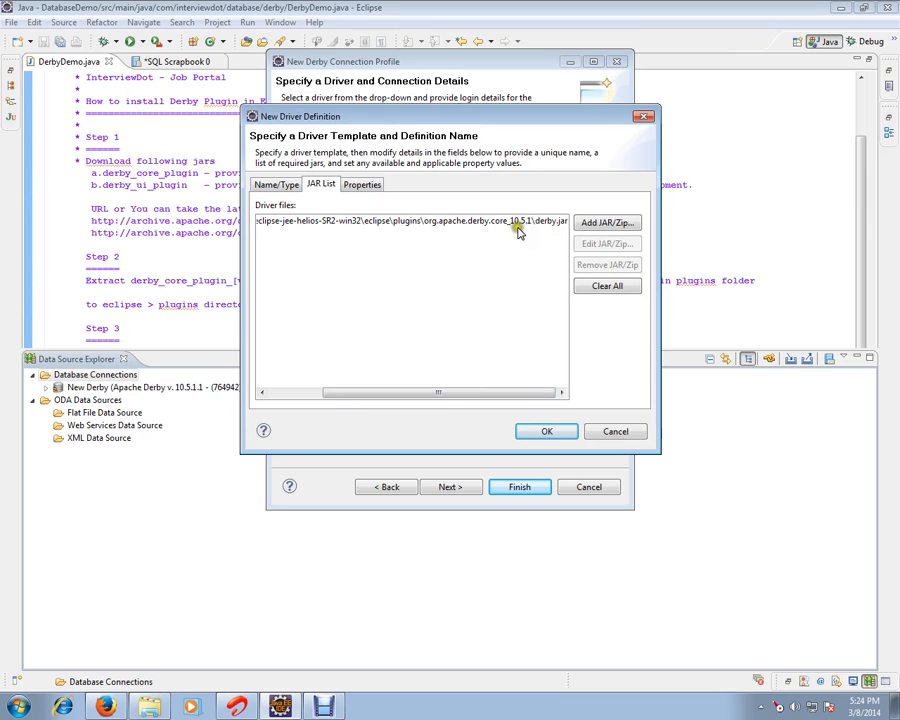
{"action": "mouse_move", "coordinate": [500, 230]}
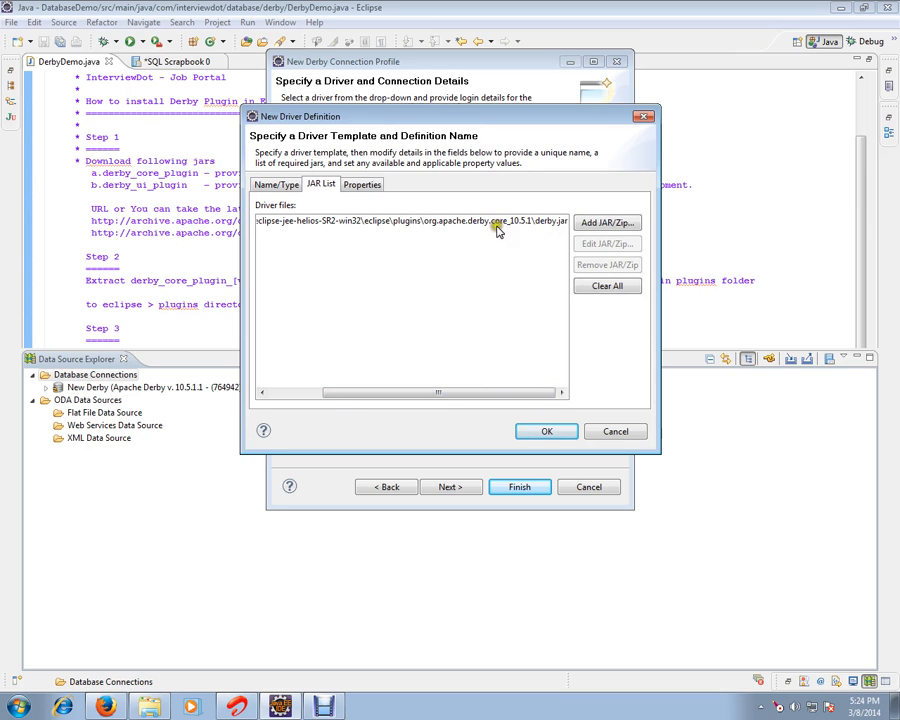
{"action": "mouse_move", "coordinate": [528, 230]}
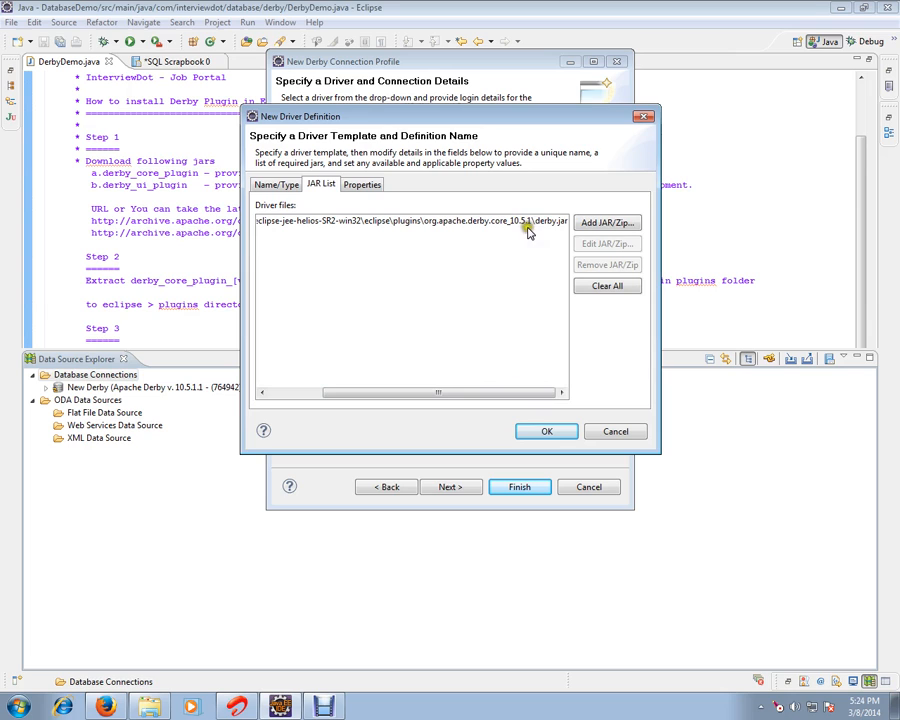
{"action": "mouse_move", "coordinate": [572, 280]}
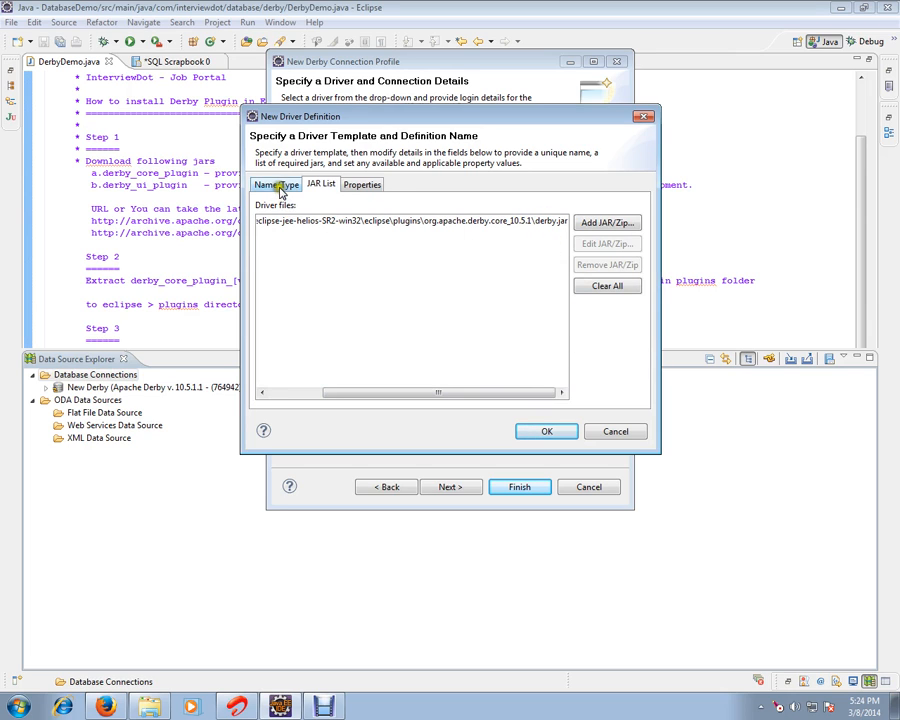
{"action": "left_click", "coordinate": [546, 432]}
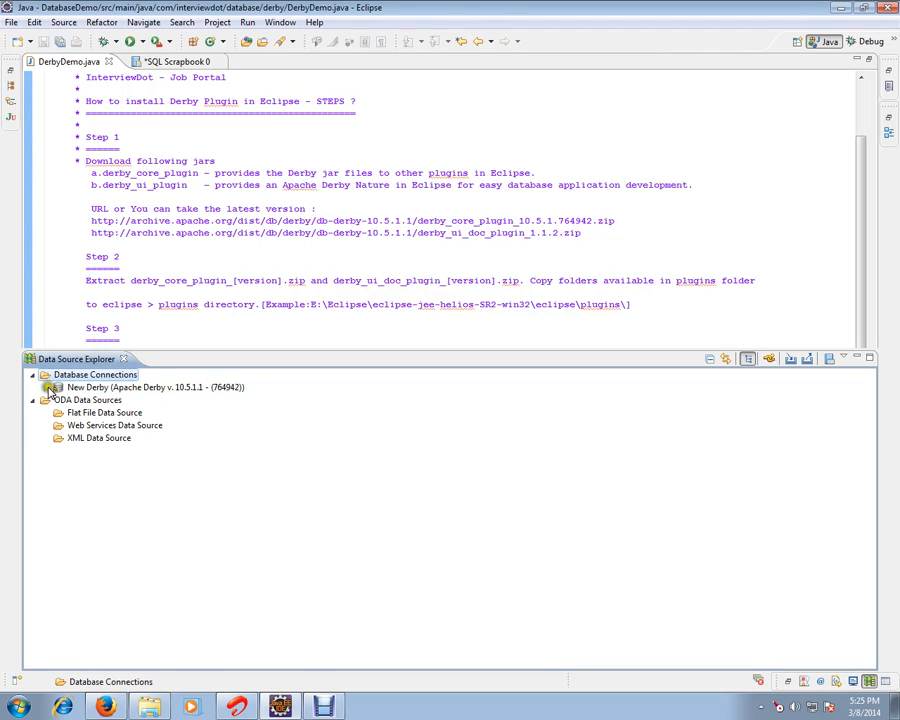
- Expand the New Derby connection to reveal its DerbyDB database
{"action": "left_click", "coordinate": [52, 388]}
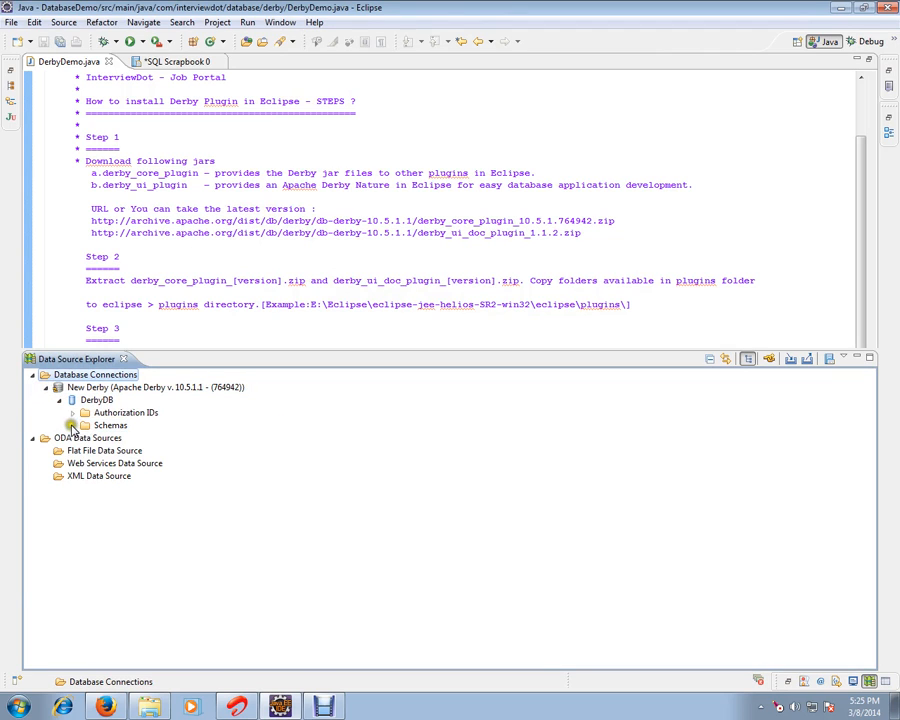
- Expand Schemas > INTERVIEWDOT > Tables to the TEST table, then bring up New Derby's actions
{"action": "left_click", "coordinate": [84, 424]}
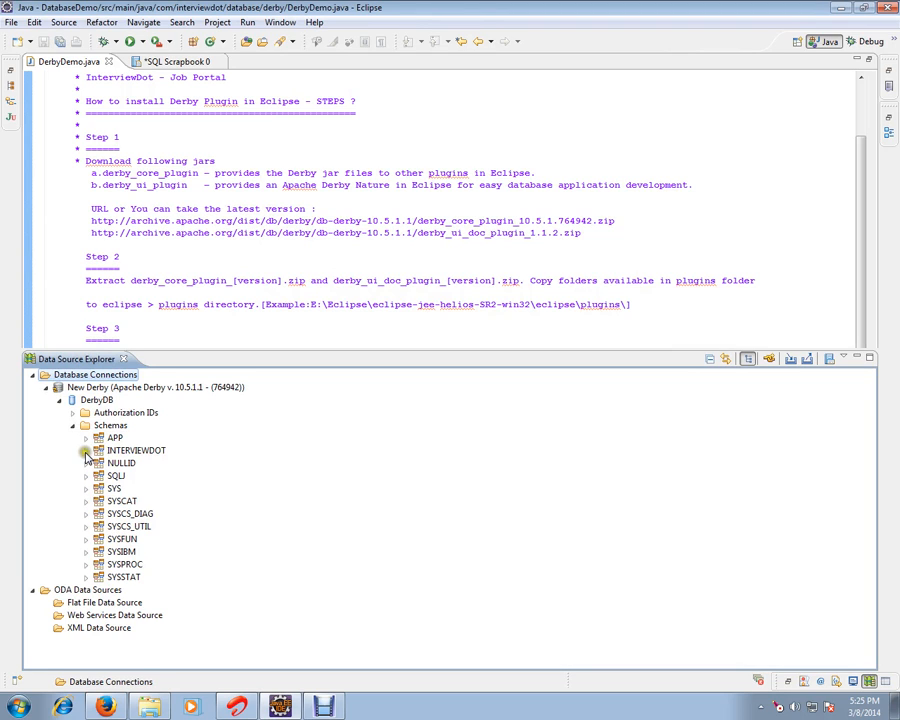
{"action": "left_click", "coordinate": [84, 450]}
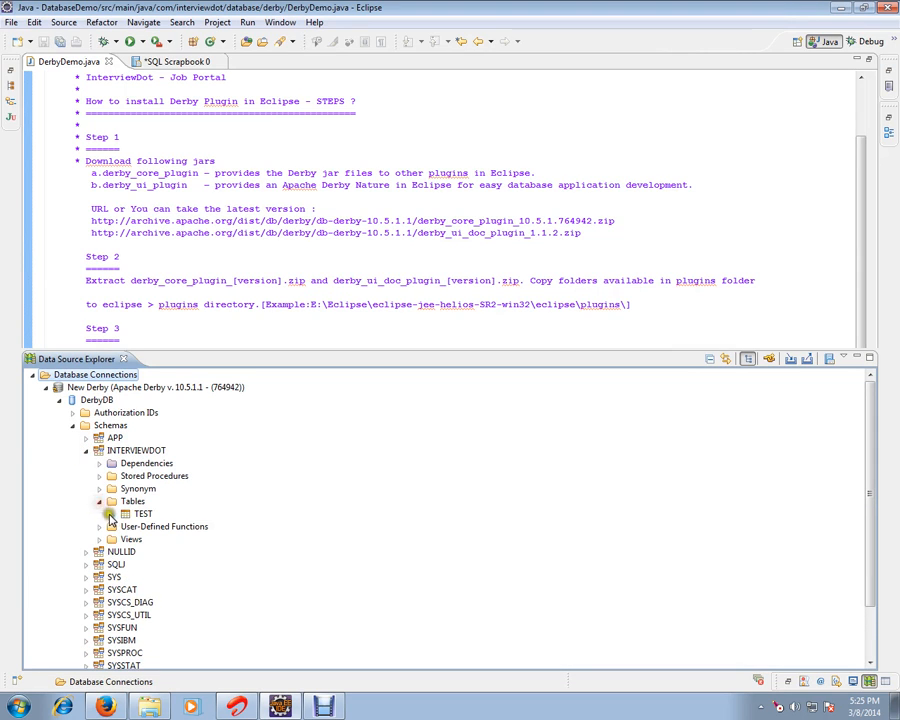
{"action": "left_click", "coordinate": [144, 512]}
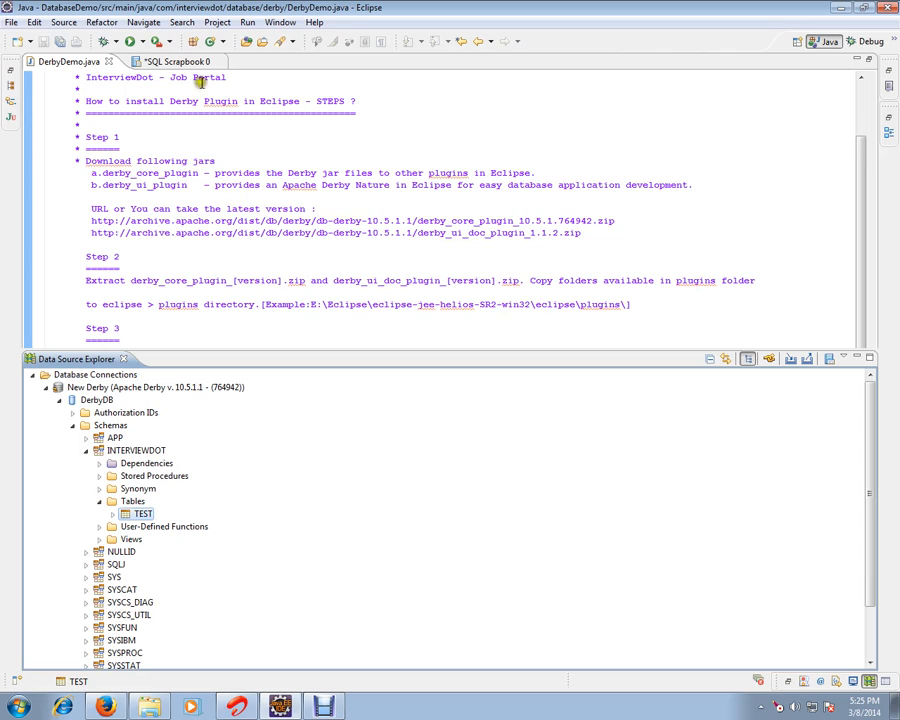
{"action": "left_click", "coordinate": [150, 388]}
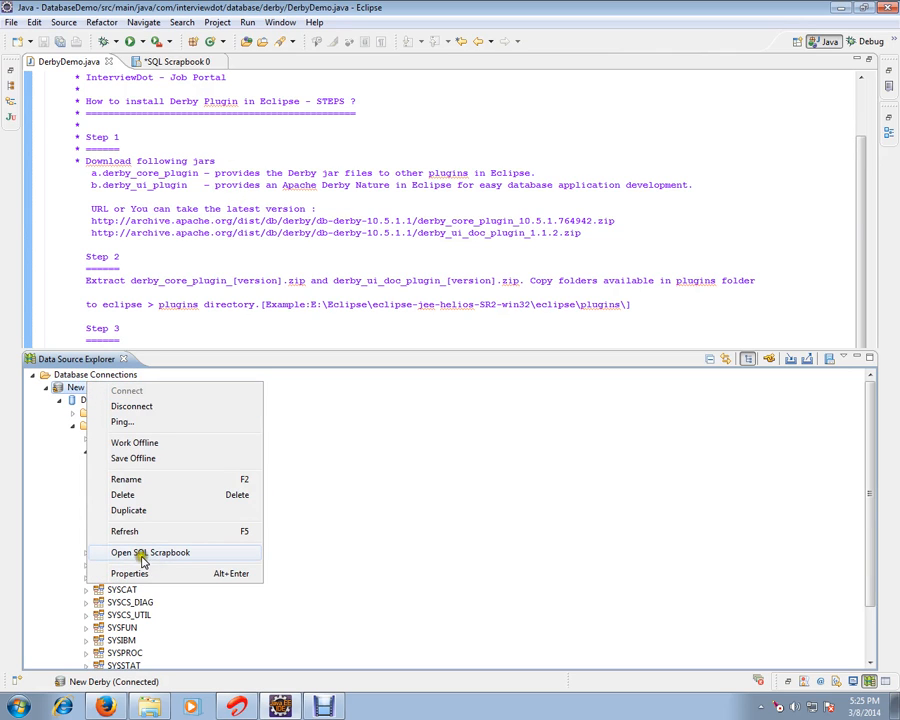
- Open a SQL Scrapbook for the connection and select the 'select * from TEST;' query
{"action": "left_click", "coordinate": [144, 552]}
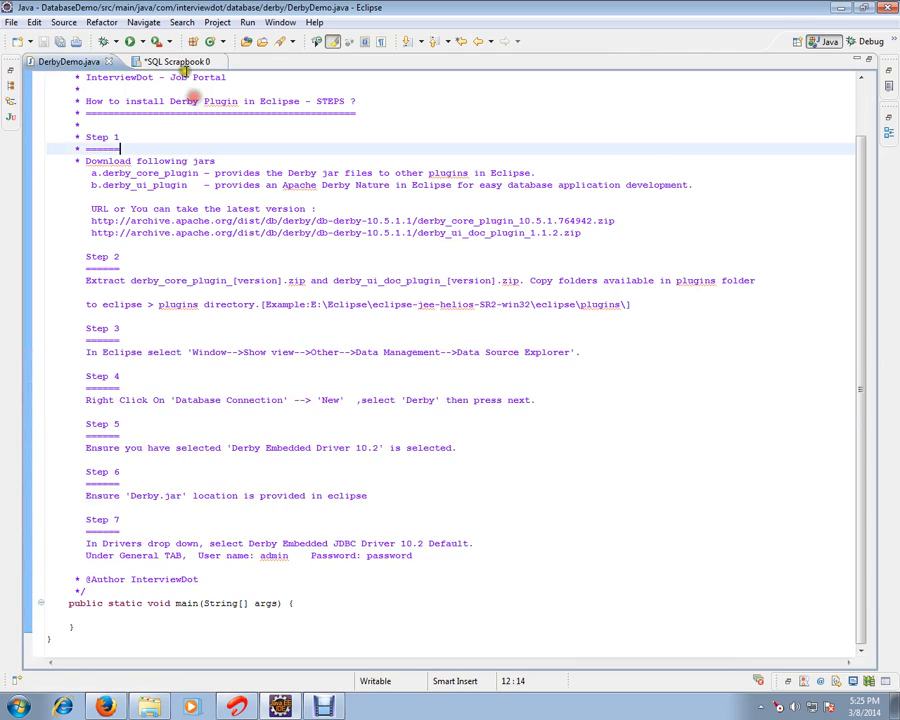
{"action": "left_click", "coordinate": [170, 60]}
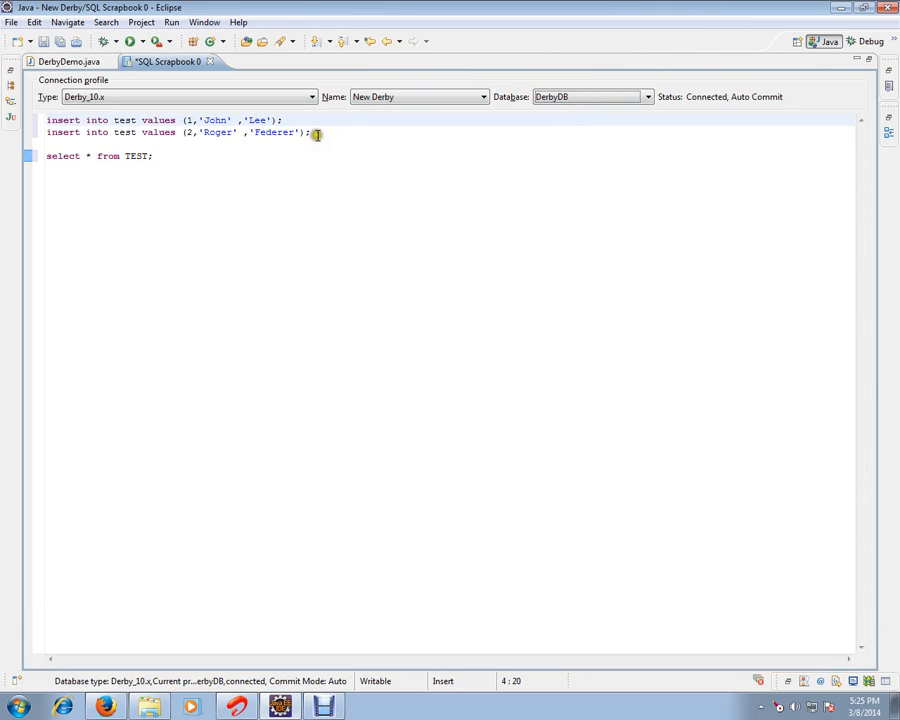
{"action": "left_click_drag", "start_coordinate": [312, 132], "coordinate": [48, 120]}
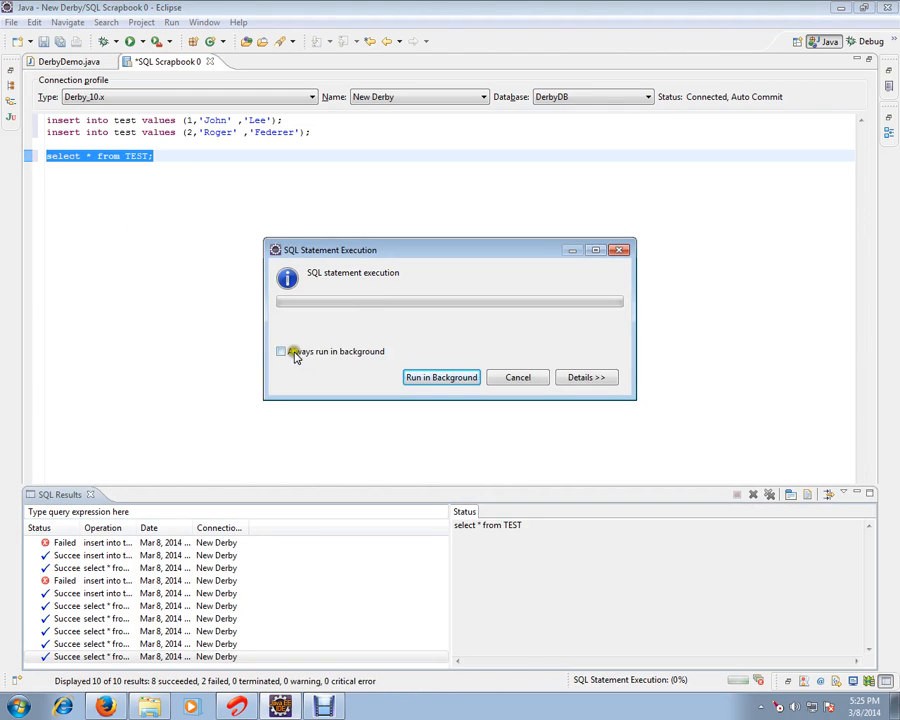
- View the two result rows, John Lee and Roger Federer, then return to DerbyDemo.java
{"action": "left_click", "coordinate": [518, 376]}
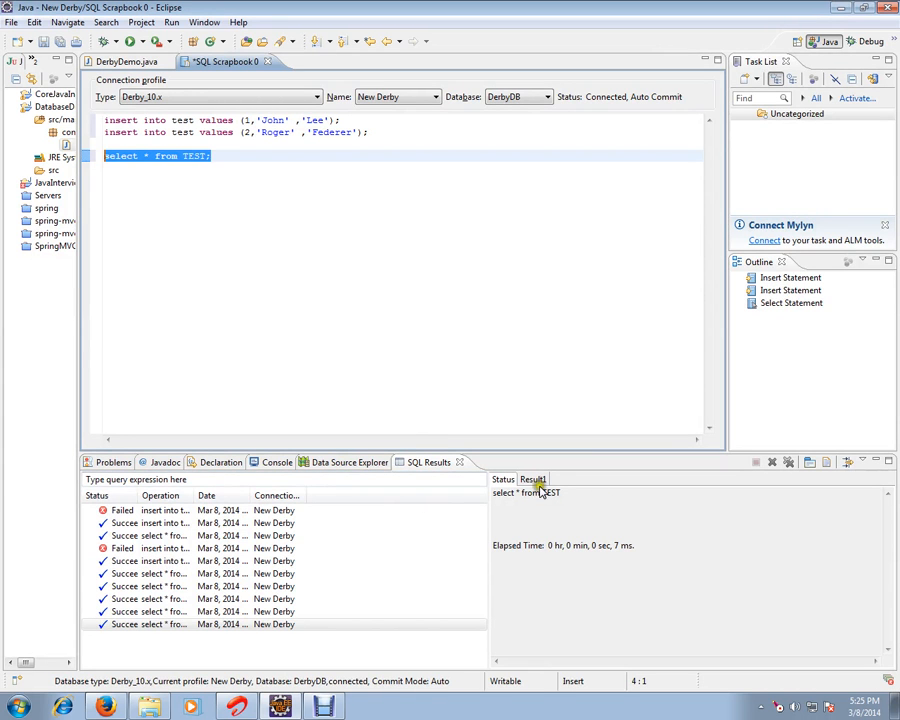
{"action": "left_click", "coordinate": [532, 480]}
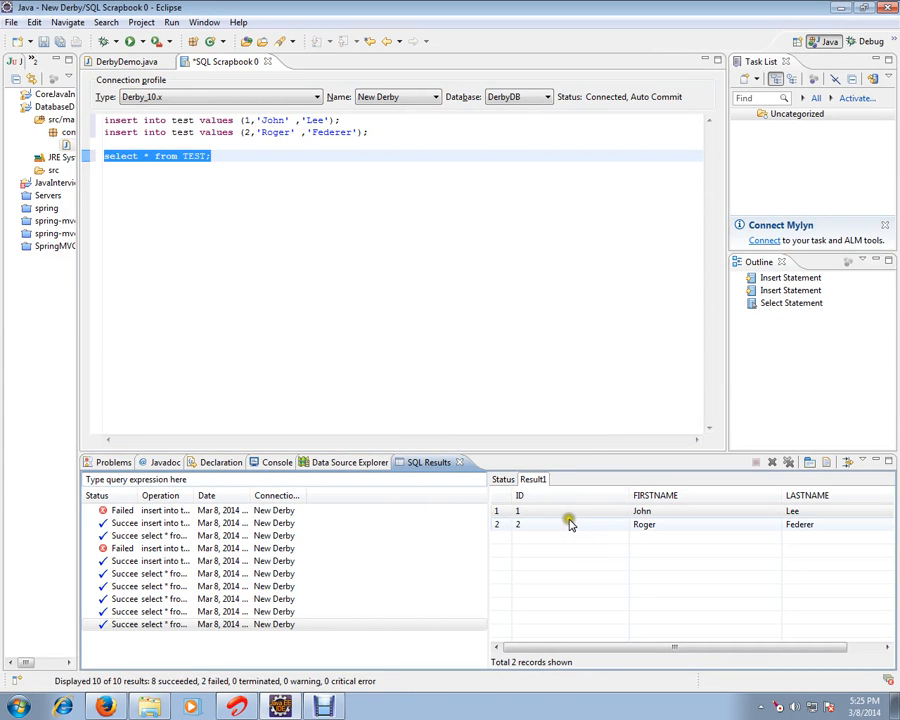
{"action": "left_click", "coordinate": [518, 512]}
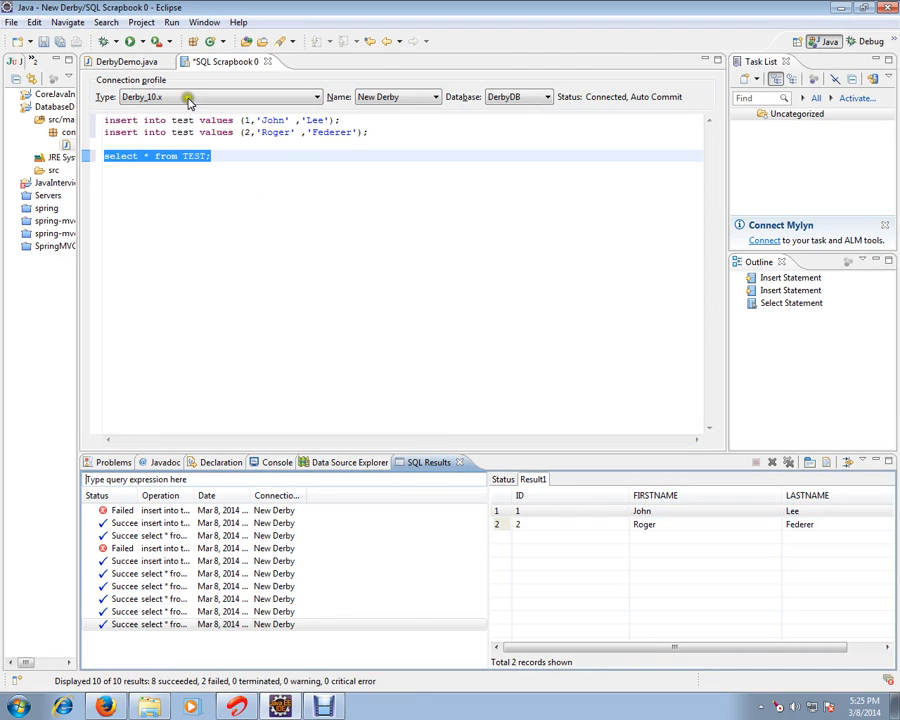
{"action": "left_click", "coordinate": [112, 60]}
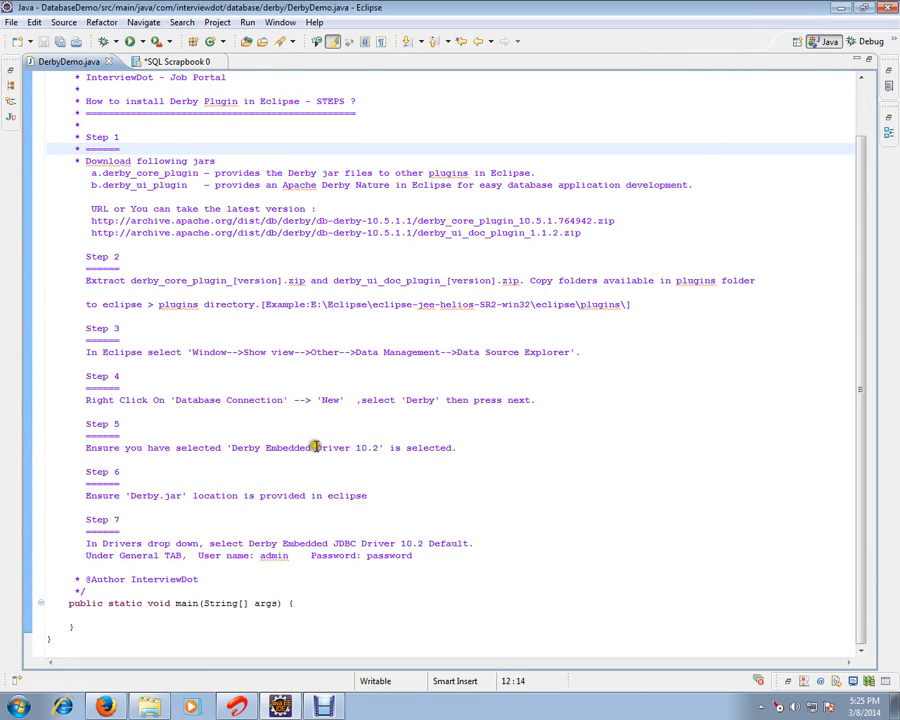
{"action": "mouse_move", "coordinate": [310, 412]}
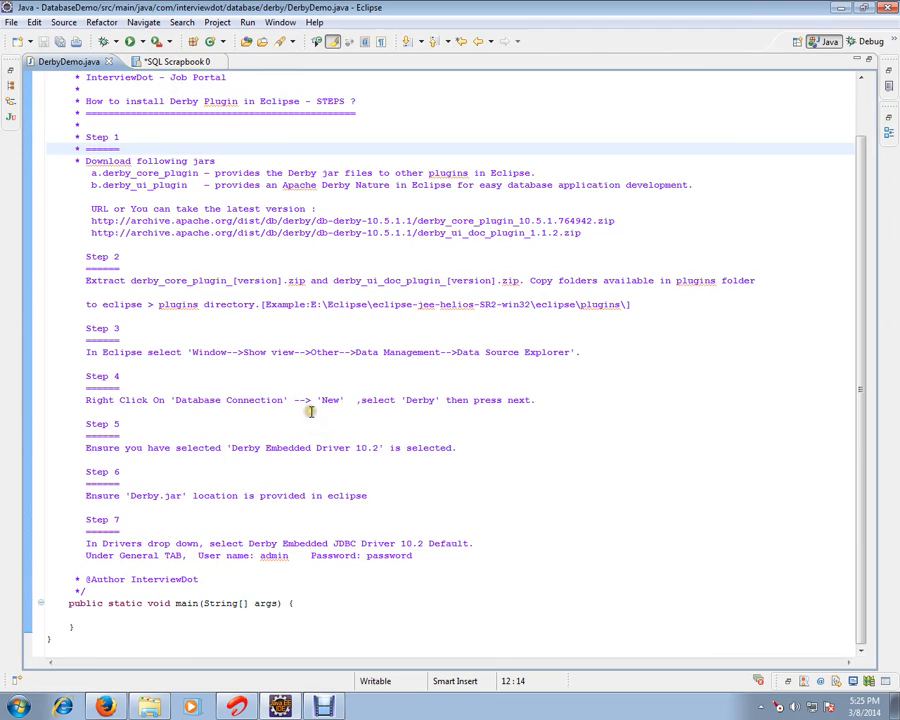